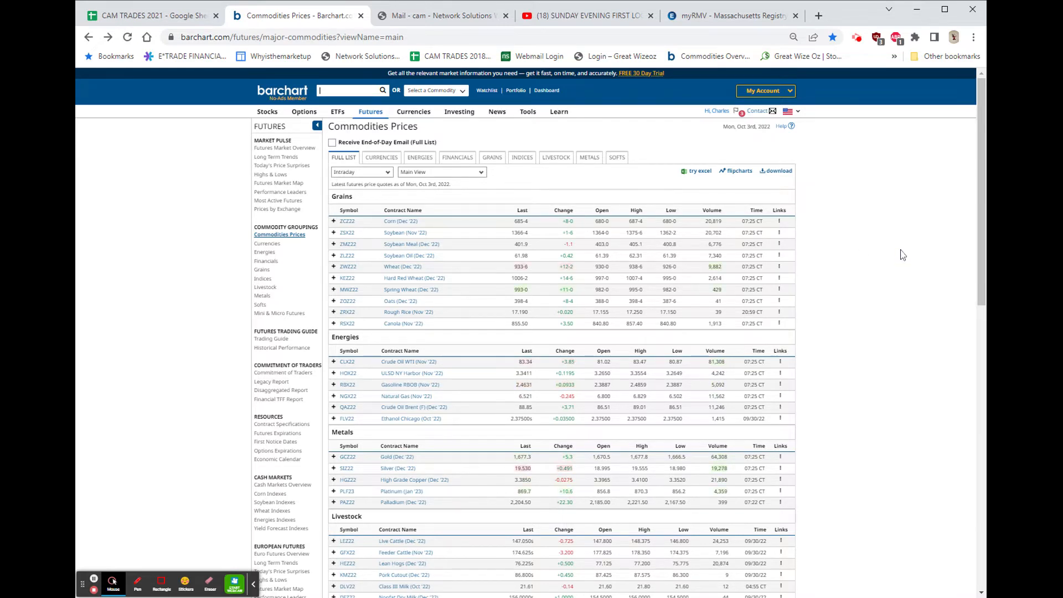
Scroll the futures list past Grains to show Energies, Metals, Livestock and early Softs.
{"action": "scroll", "scroll_direction": "down", "scroll_amount": 3}
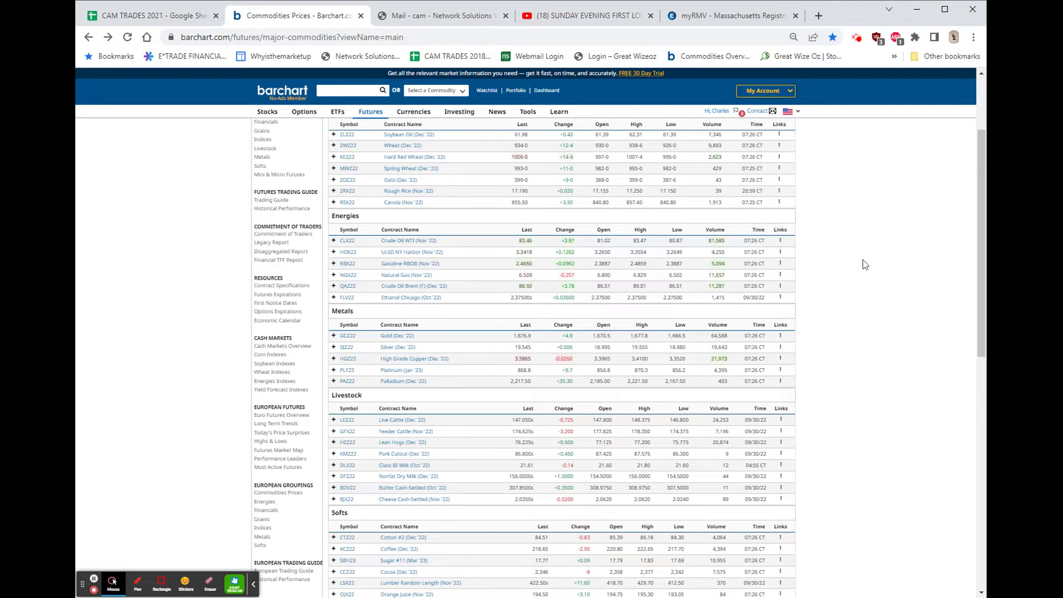
Scroll the futures list further down to the full Softs table and the start of Indices.
{"action": "left_click", "coordinate": [348, 91]}
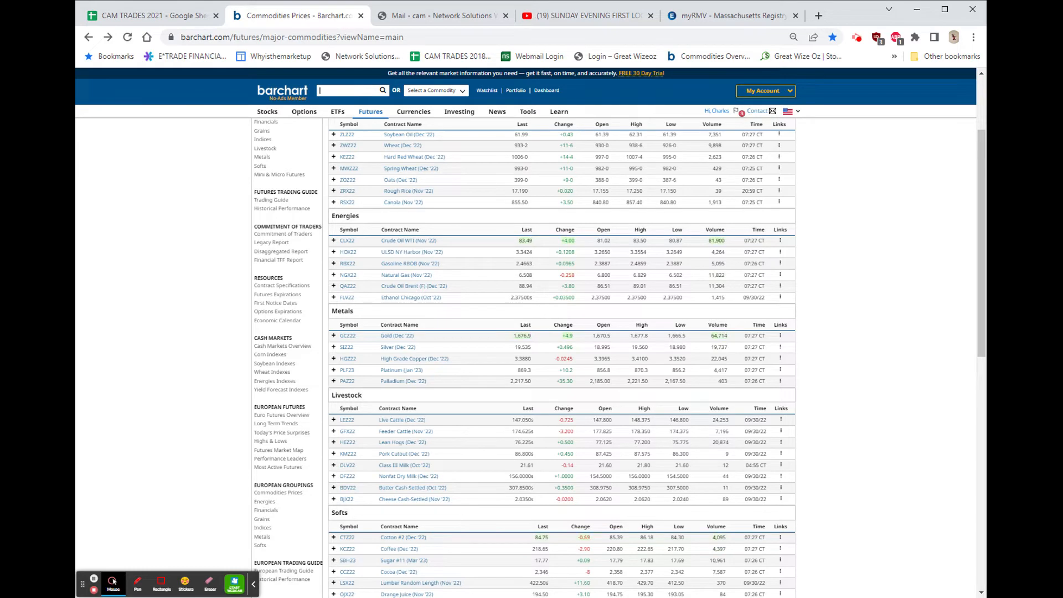
{"action": "scroll", "scroll_direction": "down", "scroll_amount": 3}
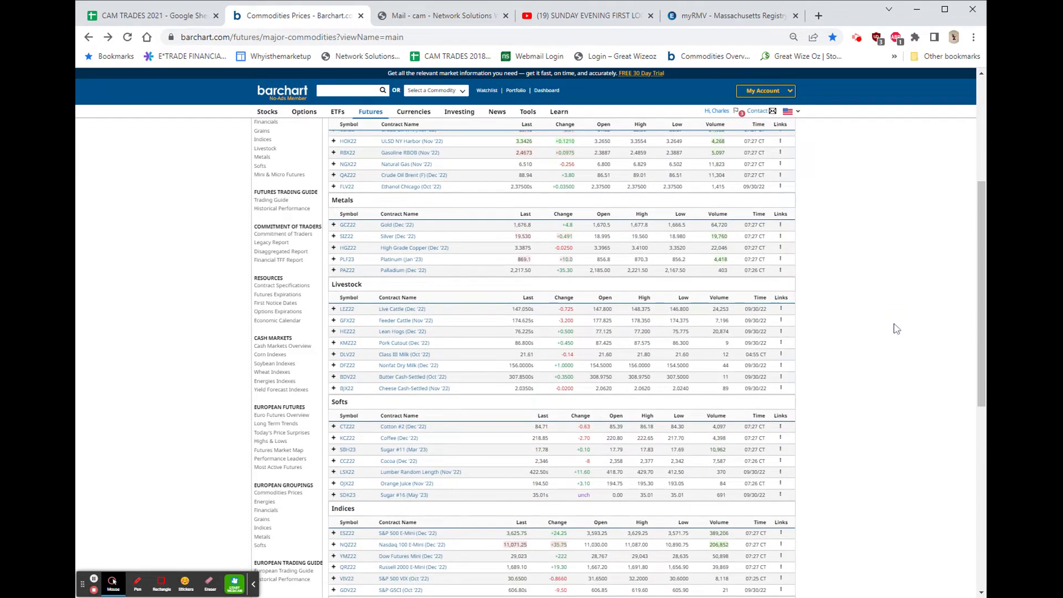
Scroll past Softs and Indices to the Currencies and Financials tables above the footer.
{"action": "scroll", "scroll_direction": "down", "scroll_amount": 3}
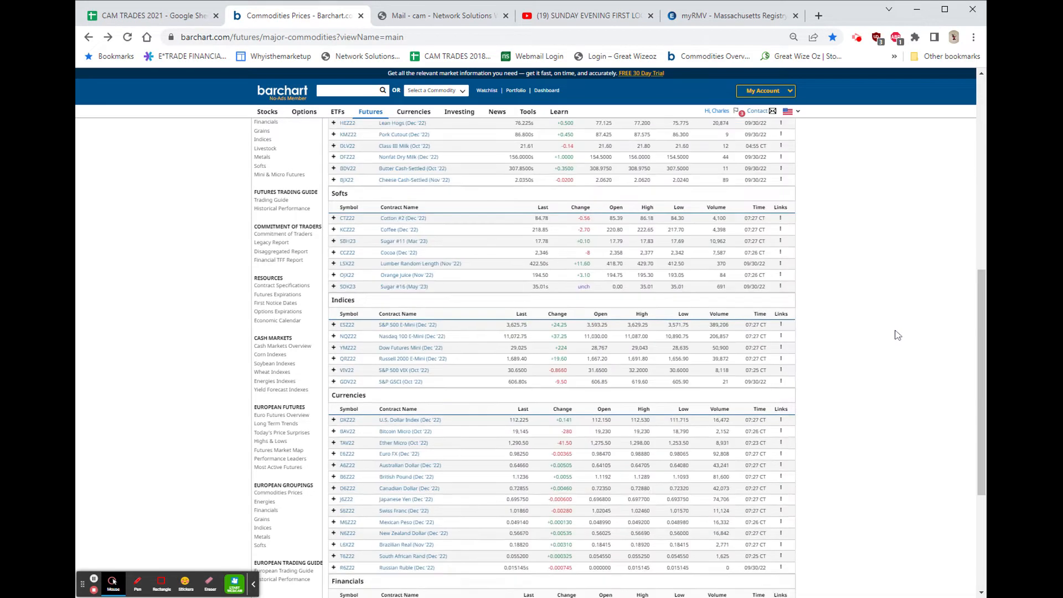
{"action": "scroll", "scroll_direction": "down", "scroll_amount": 3}
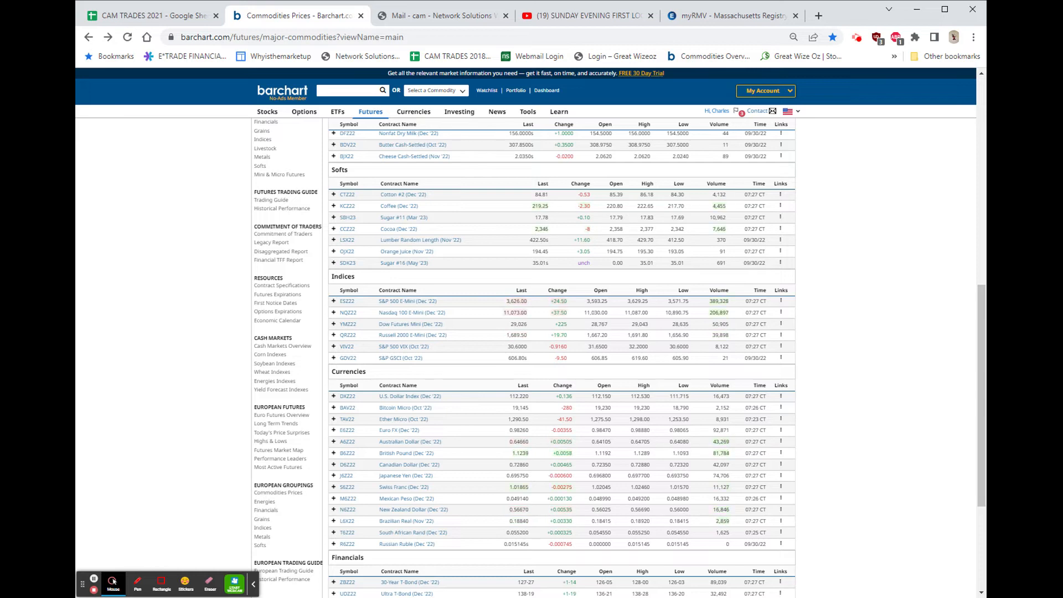
{"action": "scroll", "scroll_direction": "down", "scroll_amount": 3}
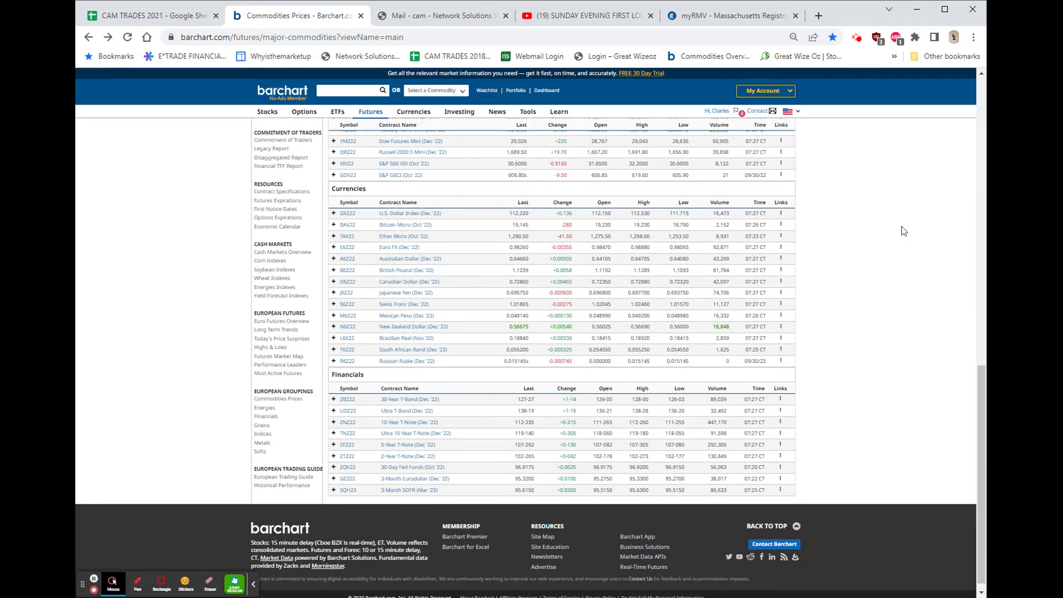